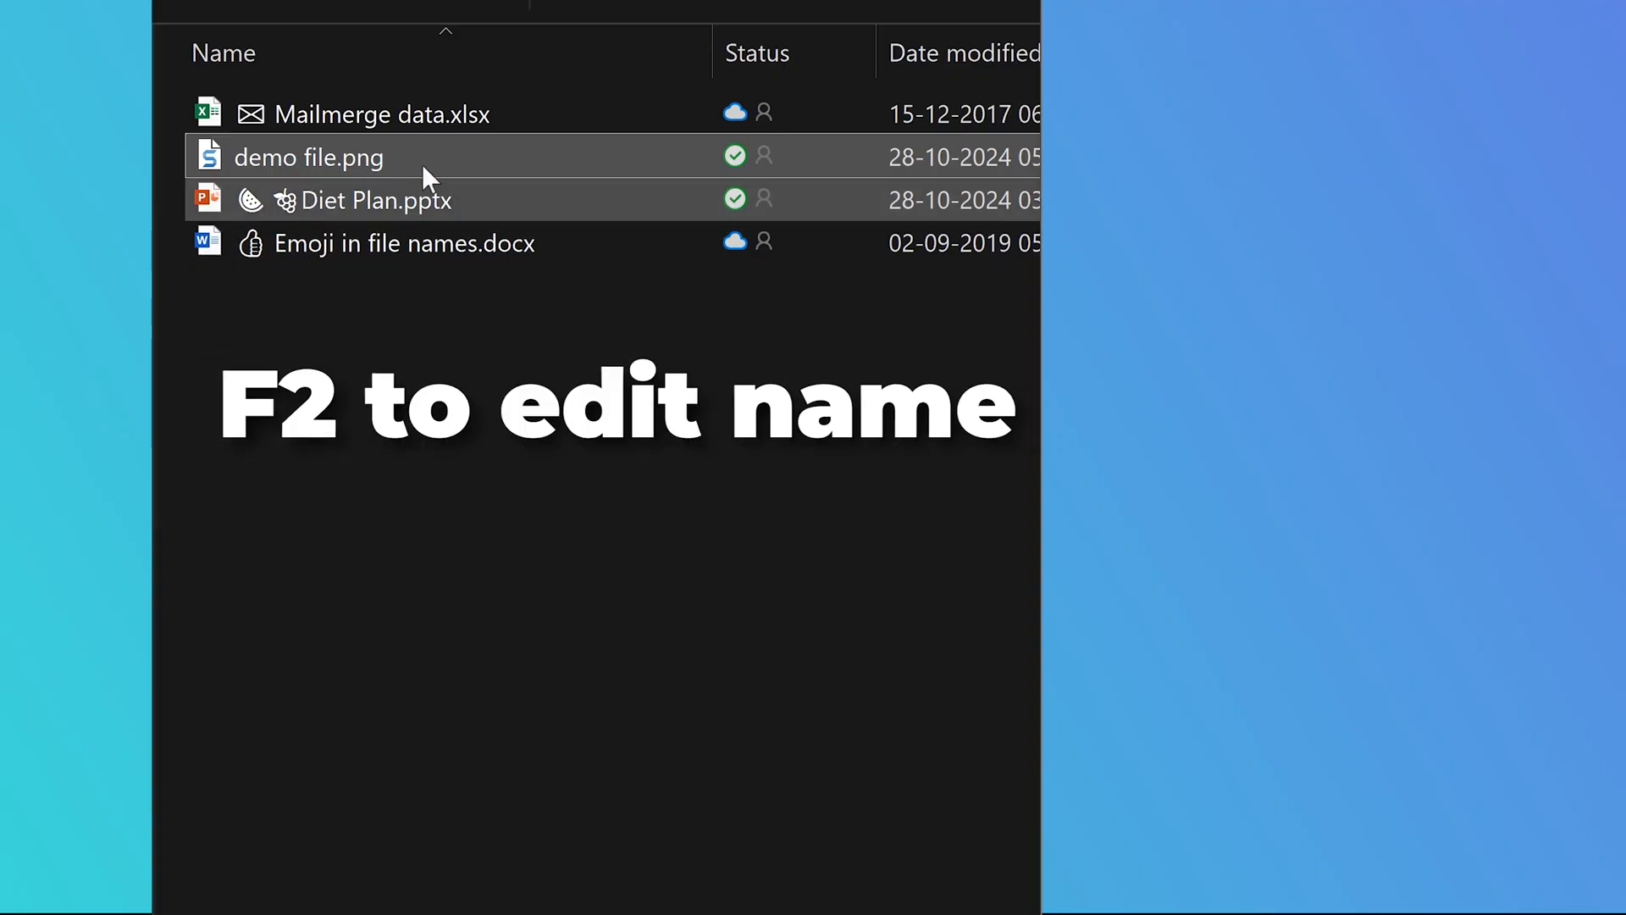
Put demo file.png into rename mode with F2, ready for emoji insertion.
{"action": "key", "text": "f2"}
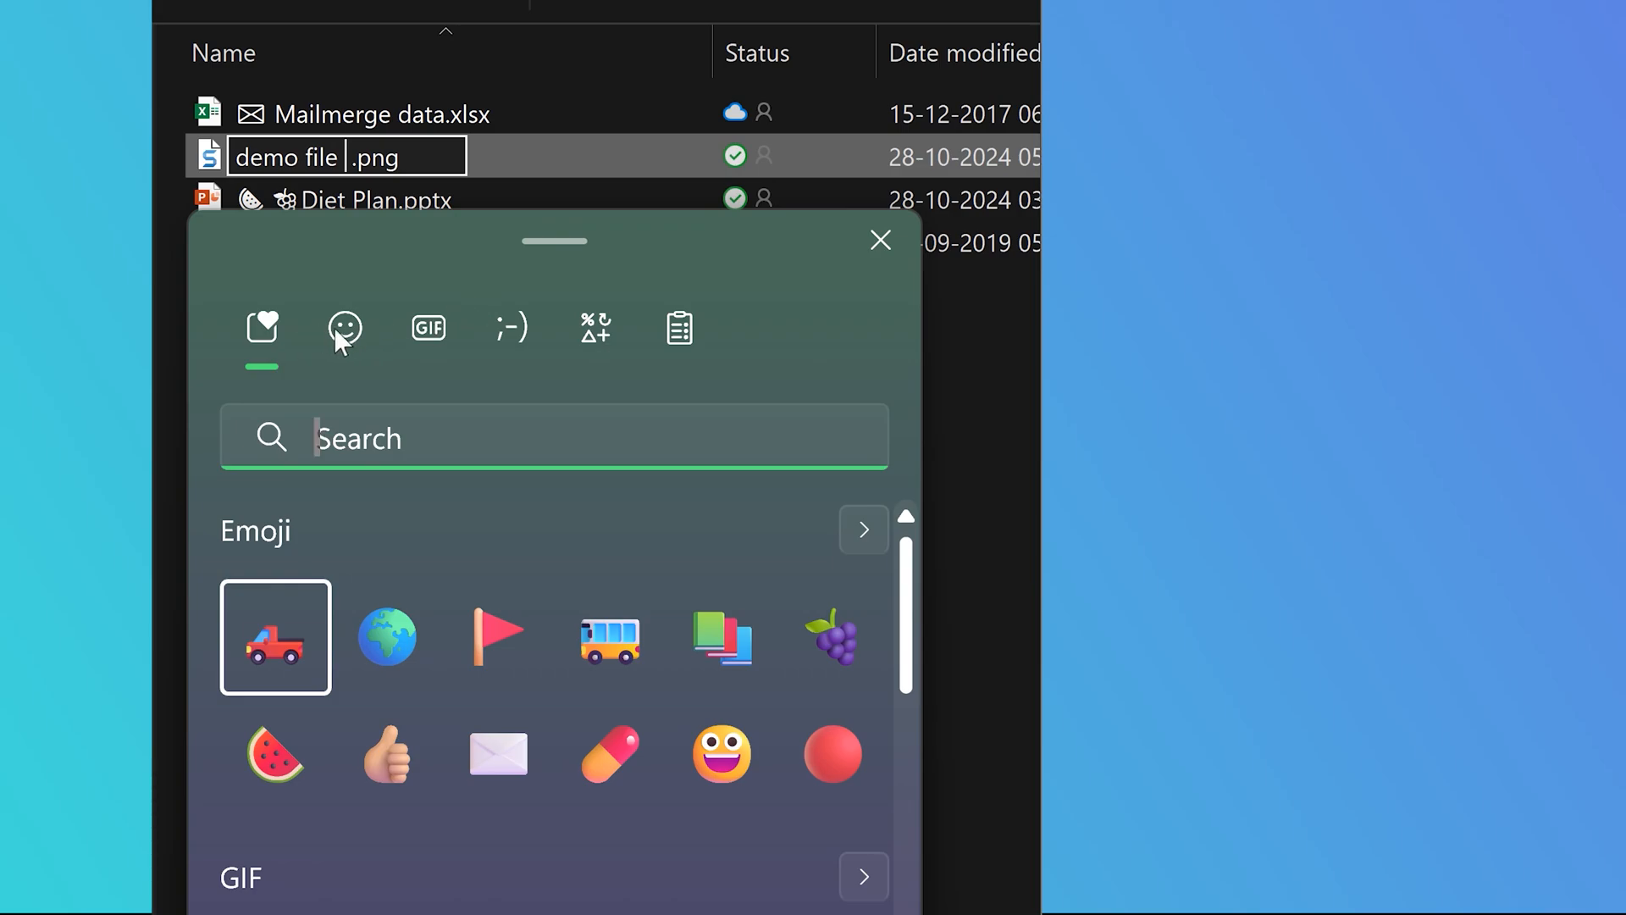
Browse the emoji panel's GIF, clipboard and smiley collections, then search it for 'pic'.
{"action": "left_click", "coordinate": [344, 327]}
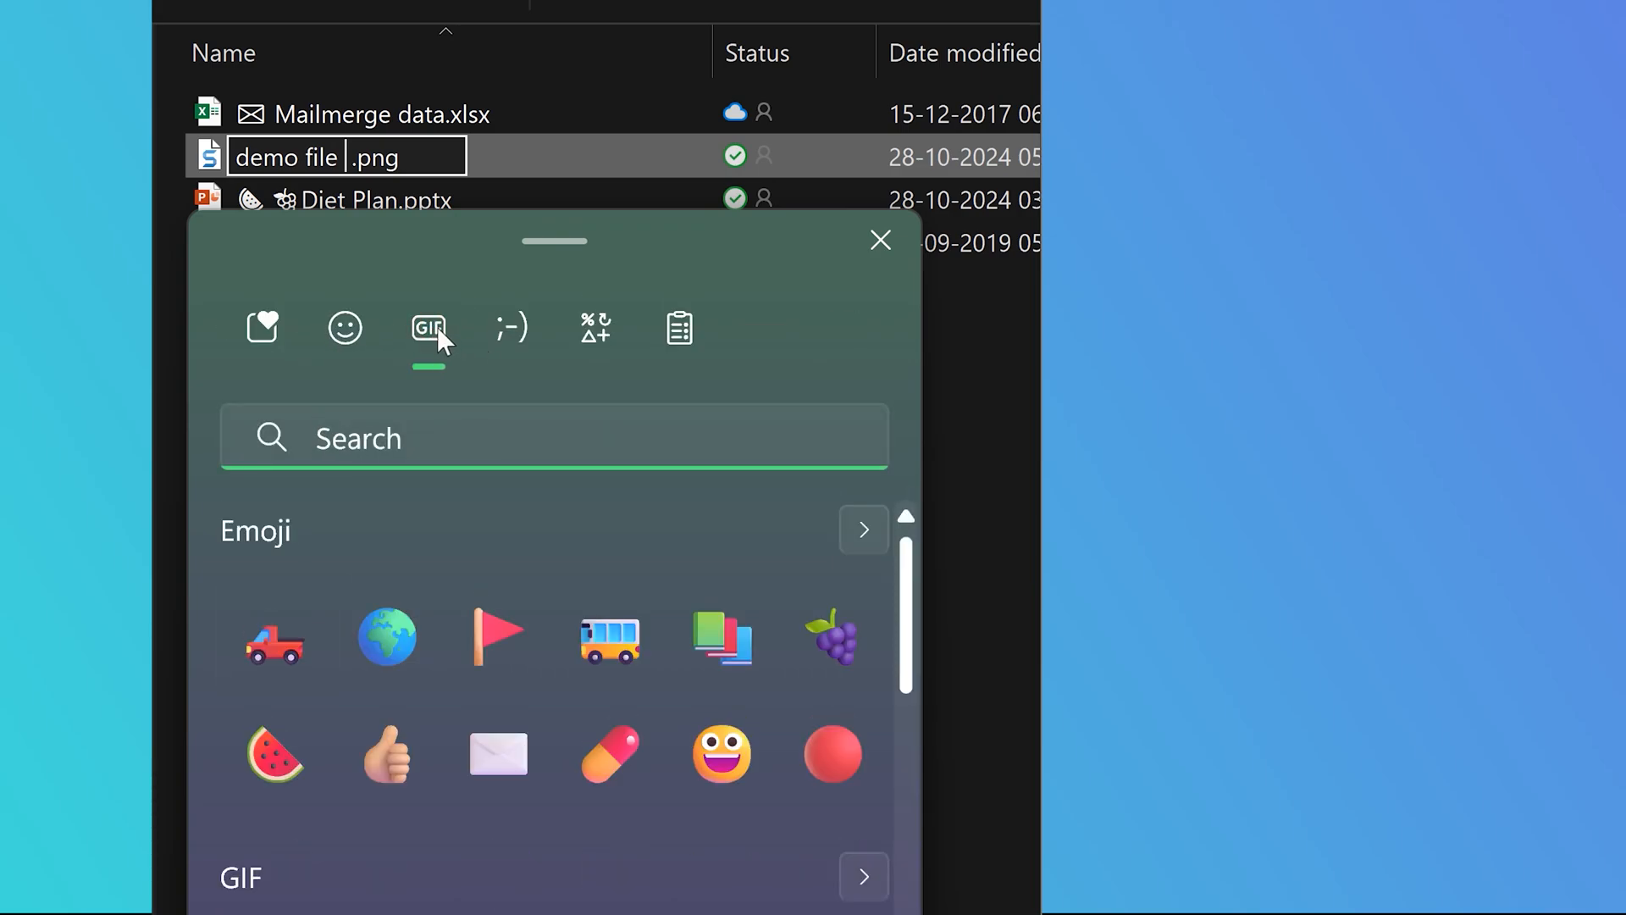
{"action": "left_click", "coordinate": [679, 327]}
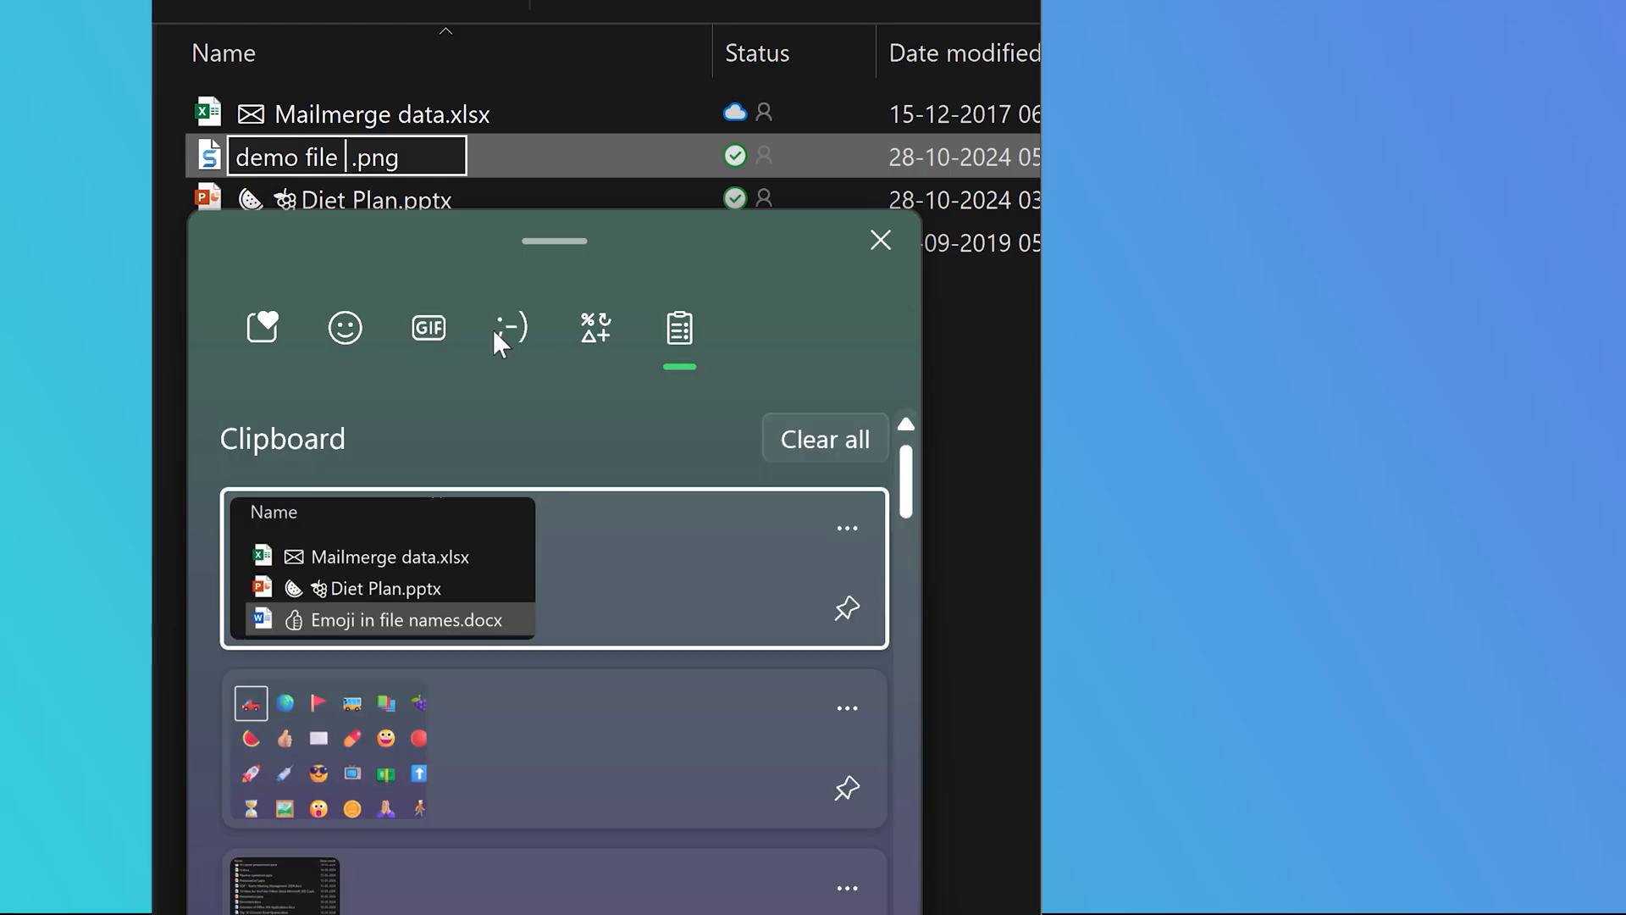
{"action": "left_click", "coordinate": [510, 327]}
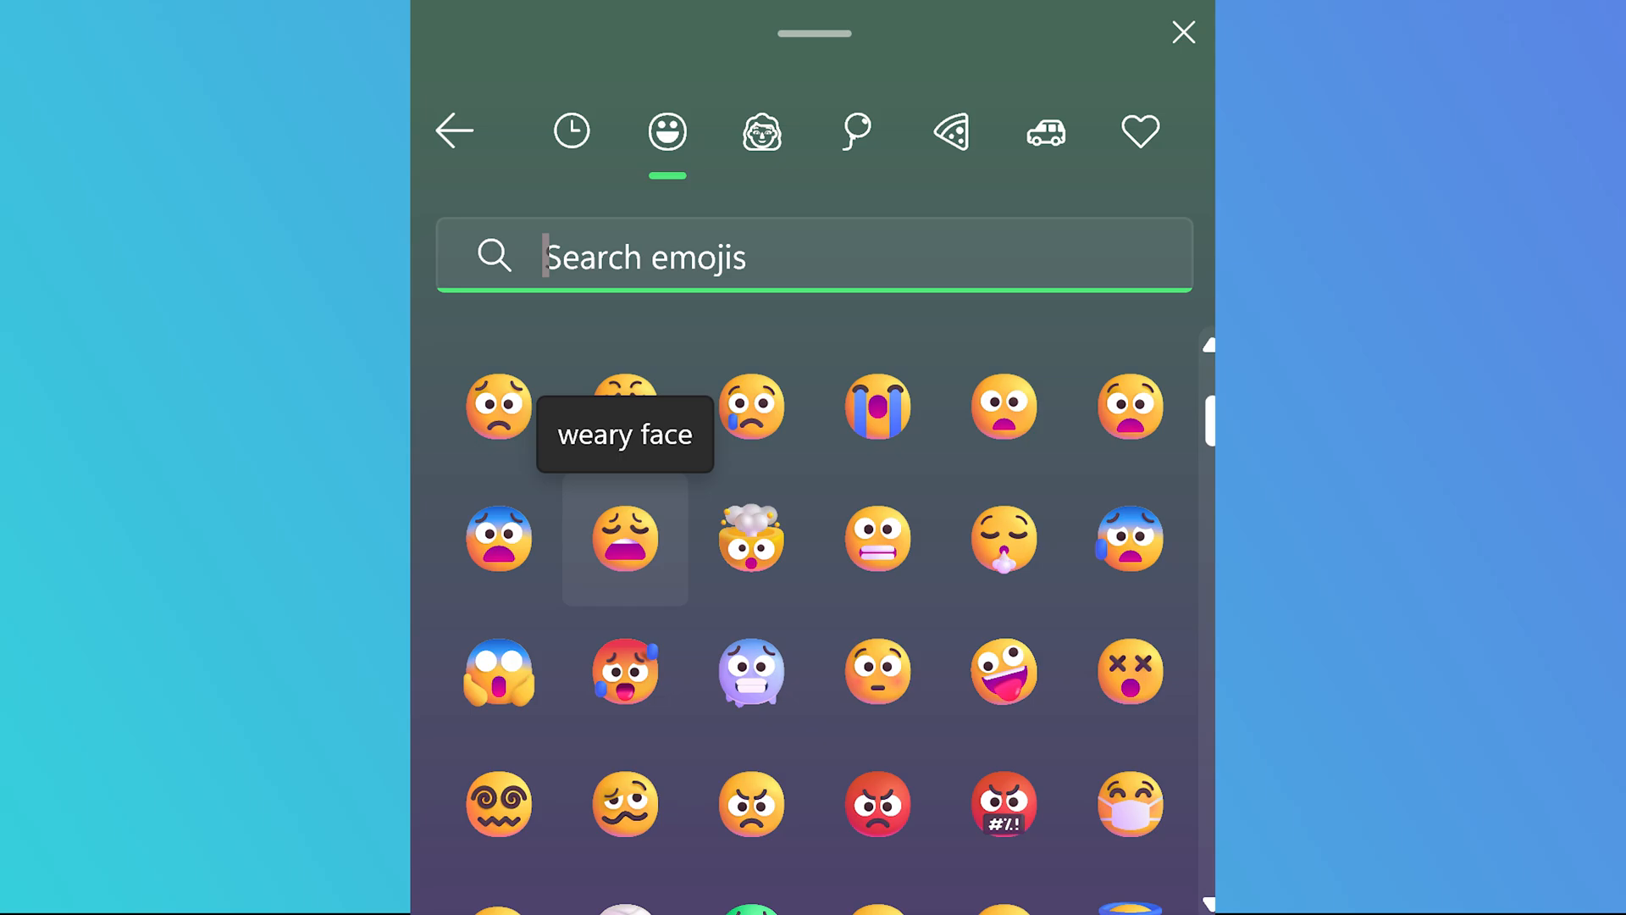
{"action": "type", "text": "pic"}
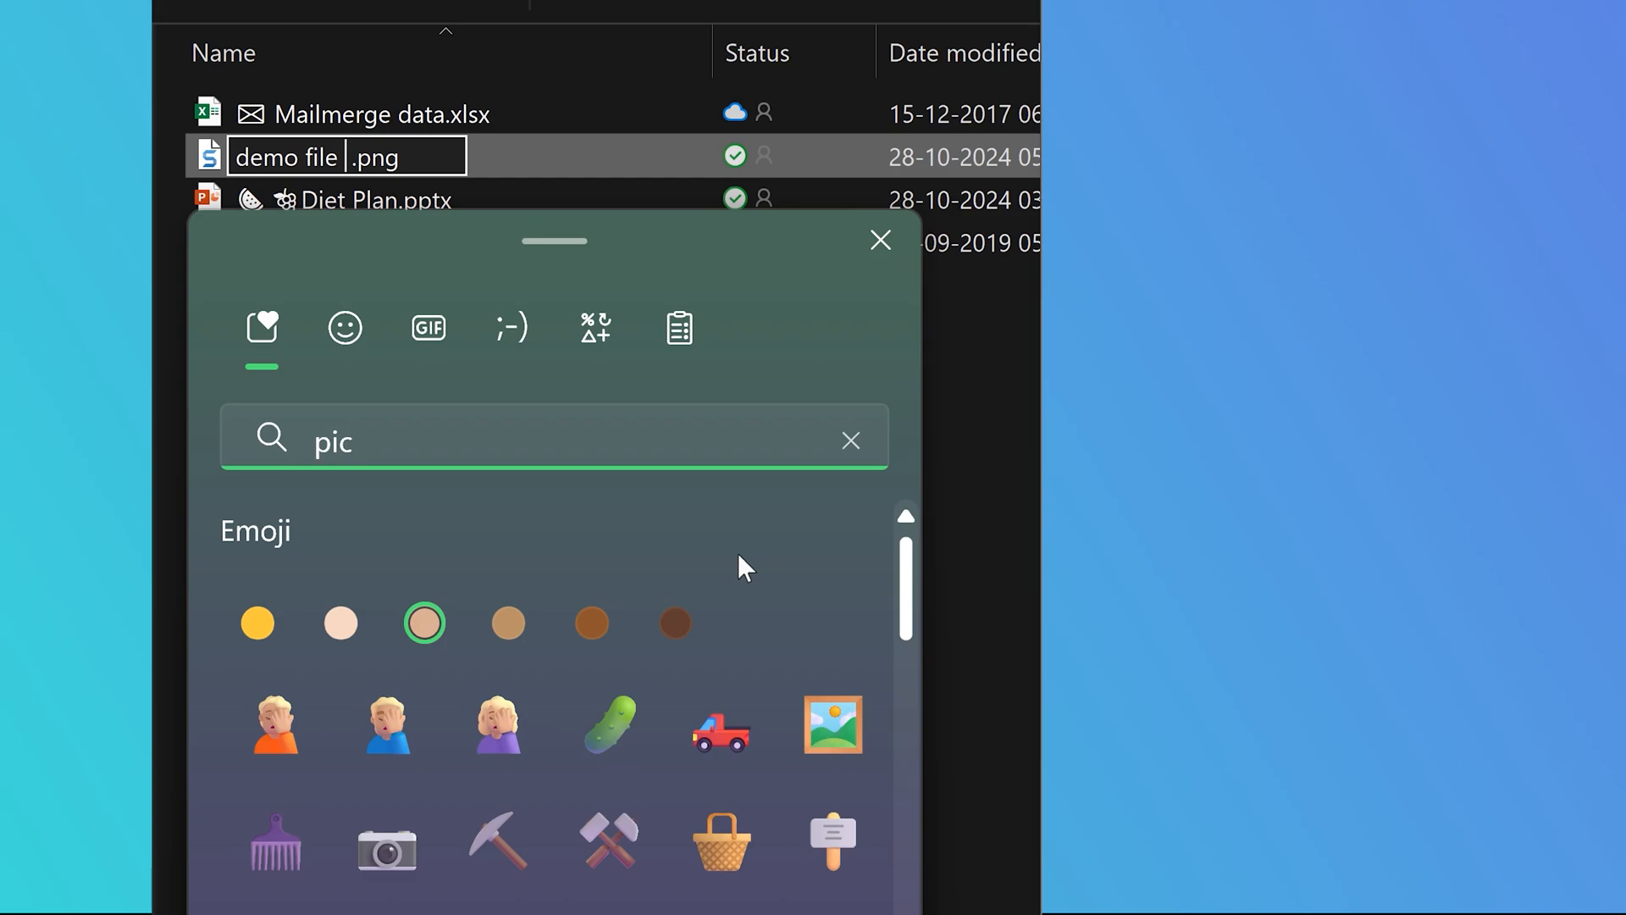
{"action": "mouse_move", "coordinate": [831, 724]}
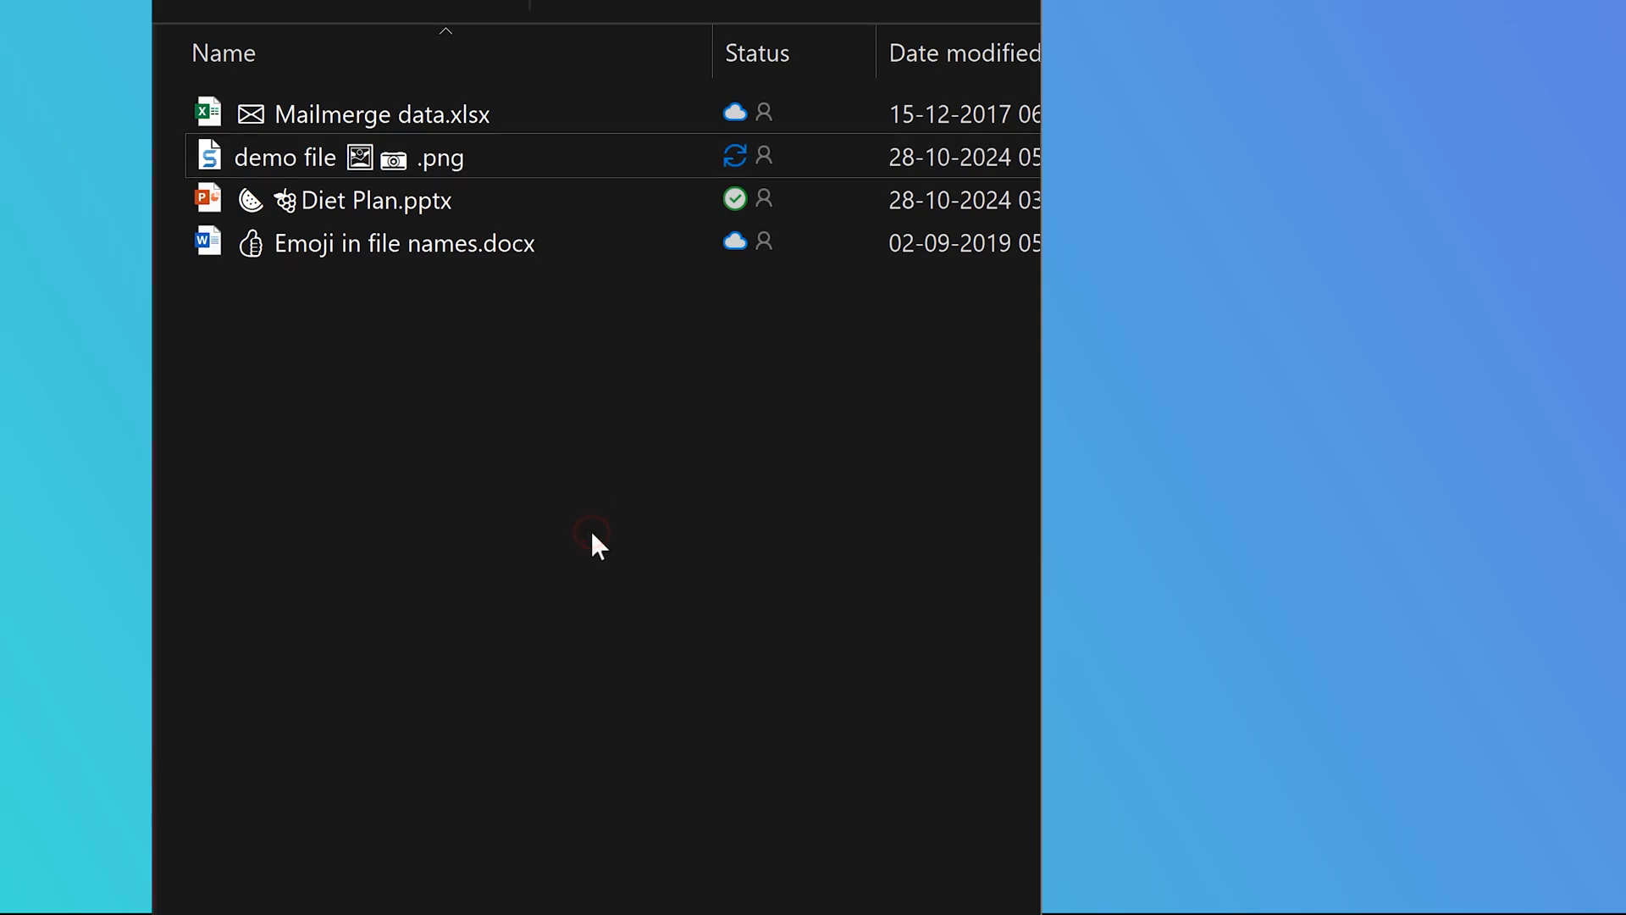
{"action": "left_click", "coordinate": [404, 242]}
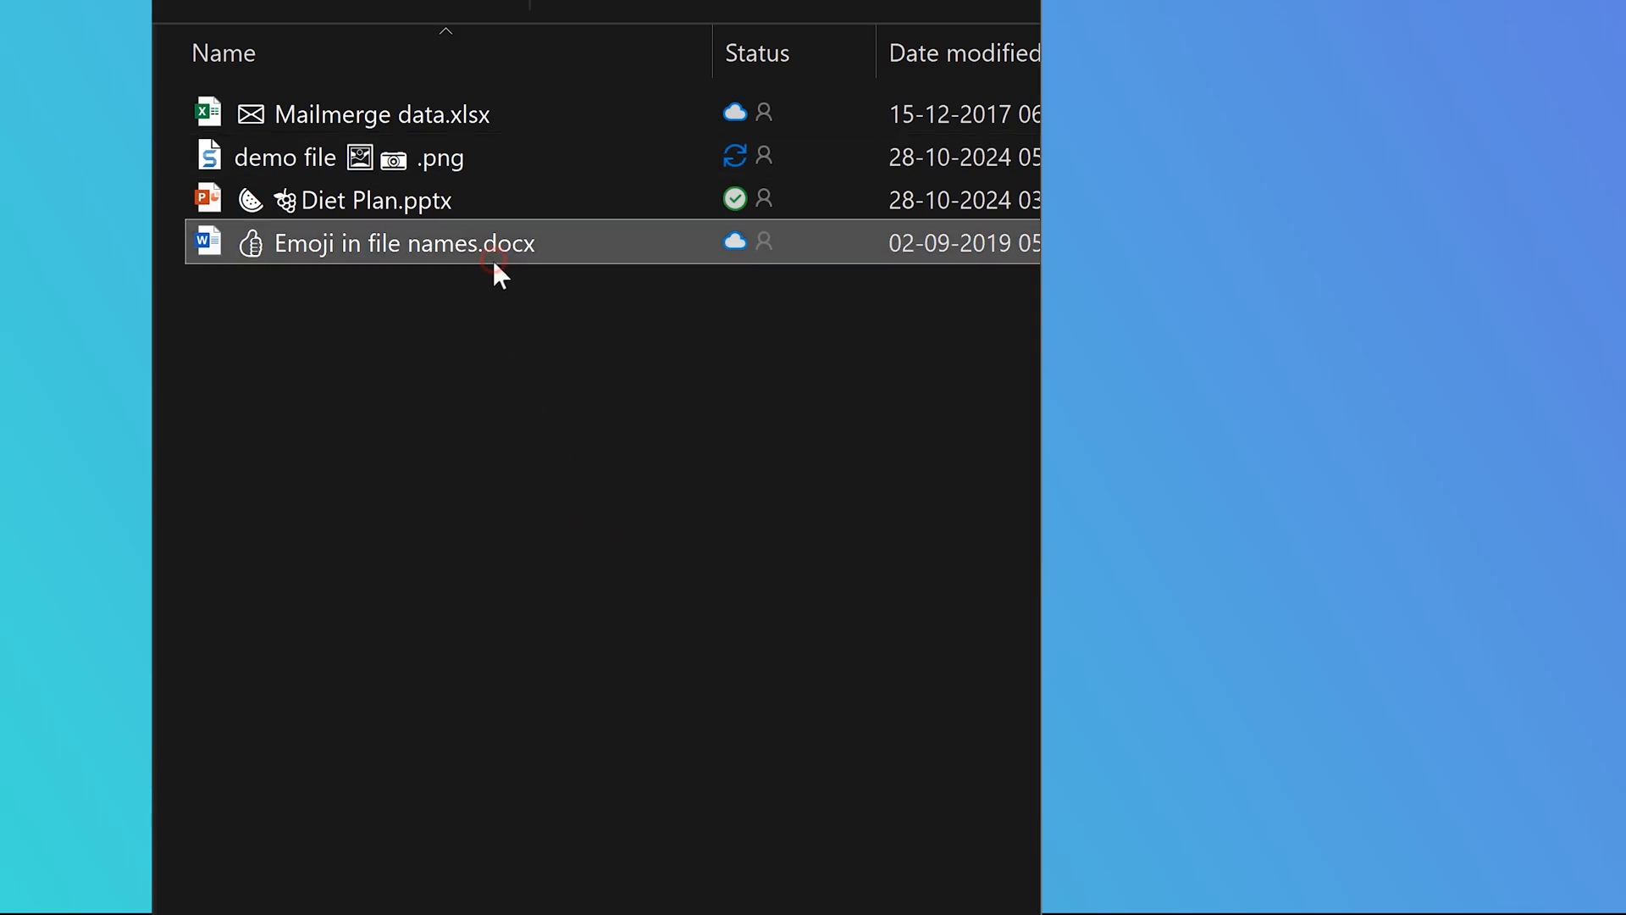
{"action": "mouse_move", "coordinate": [519, 639]}
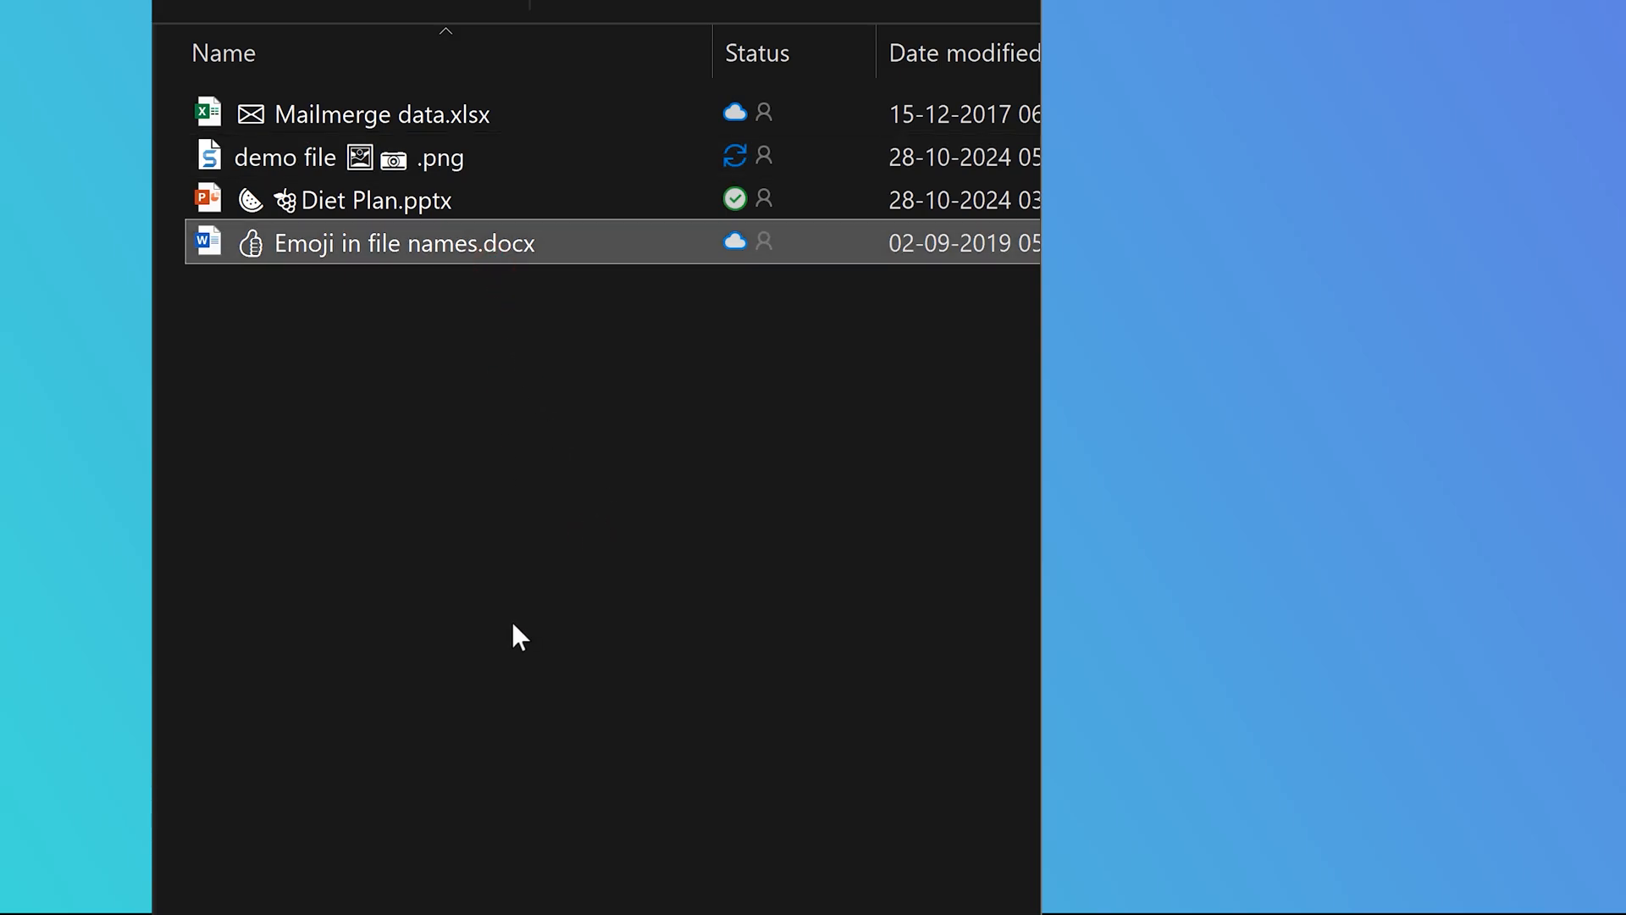
{"action": "mouse_move", "coordinate": [531, 635]}
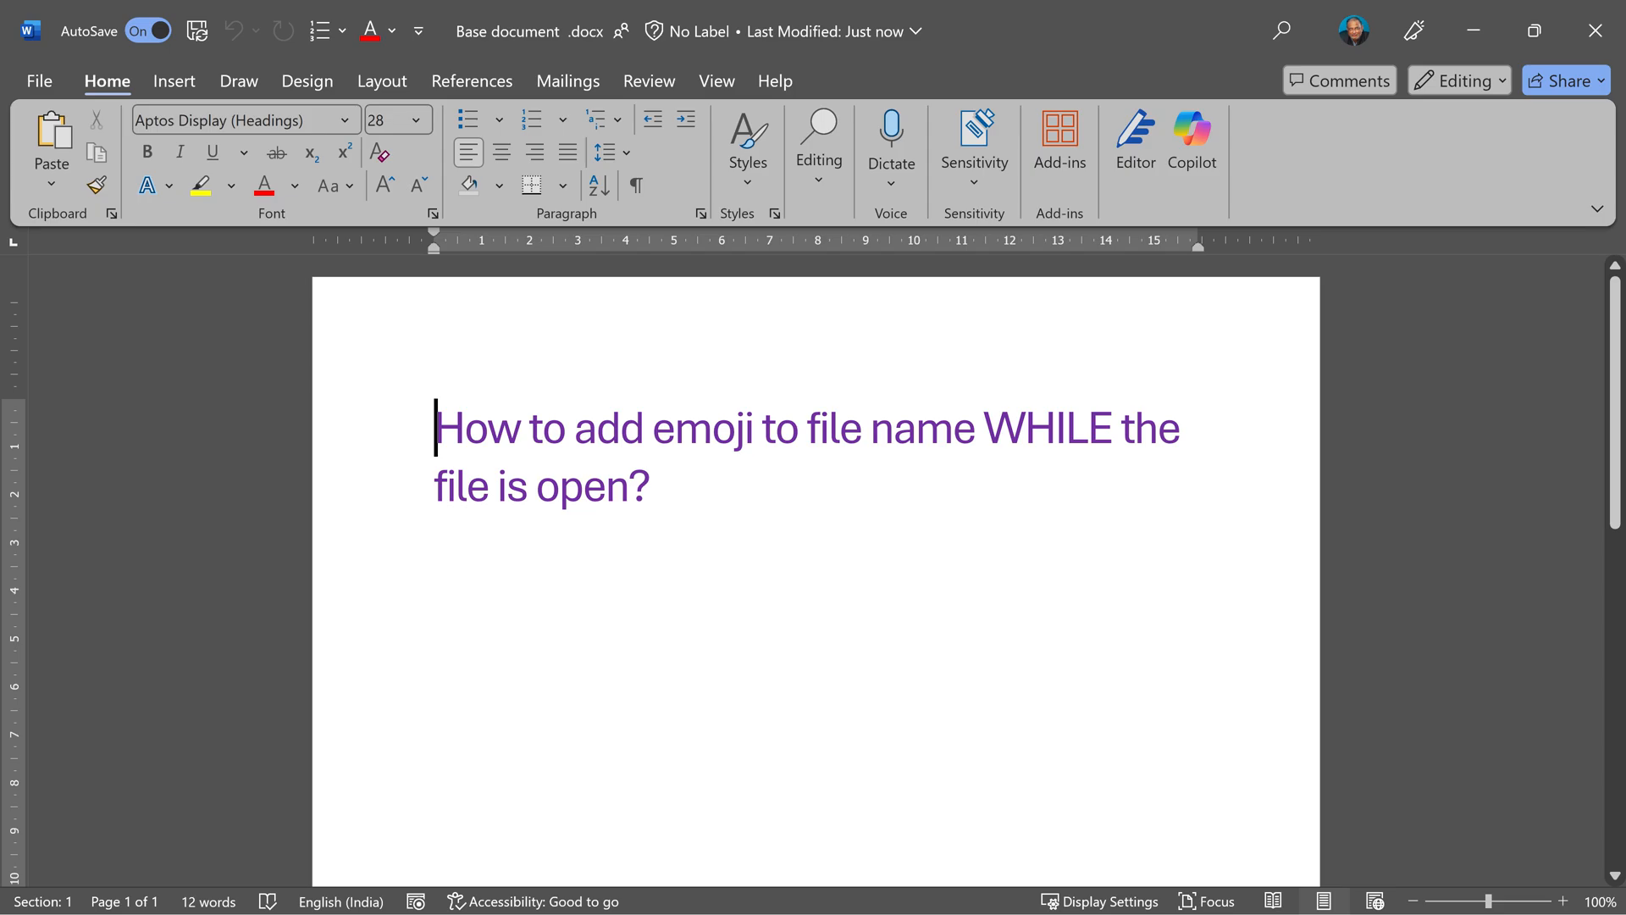
Begin renaming Base document from Word's title bar to add an emoji.
{"action": "left_click", "coordinate": [508, 31]}
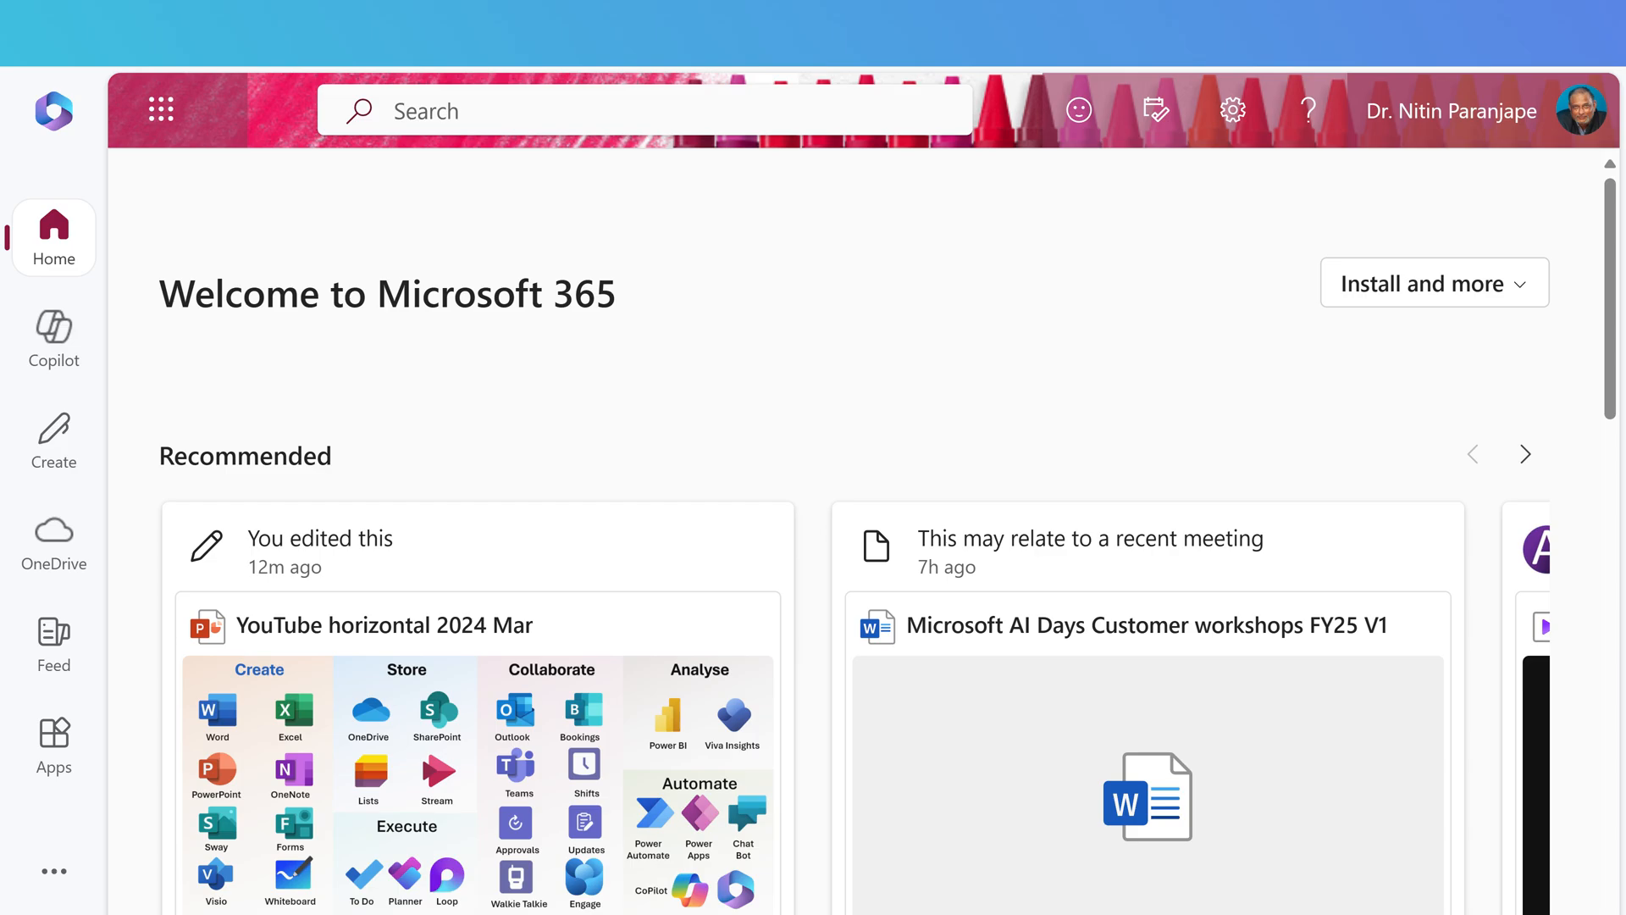
Run the Microsoft 365 search for the pill emoji, listing Base document and inventory.
{"action": "left_click", "coordinate": [945, 110]}
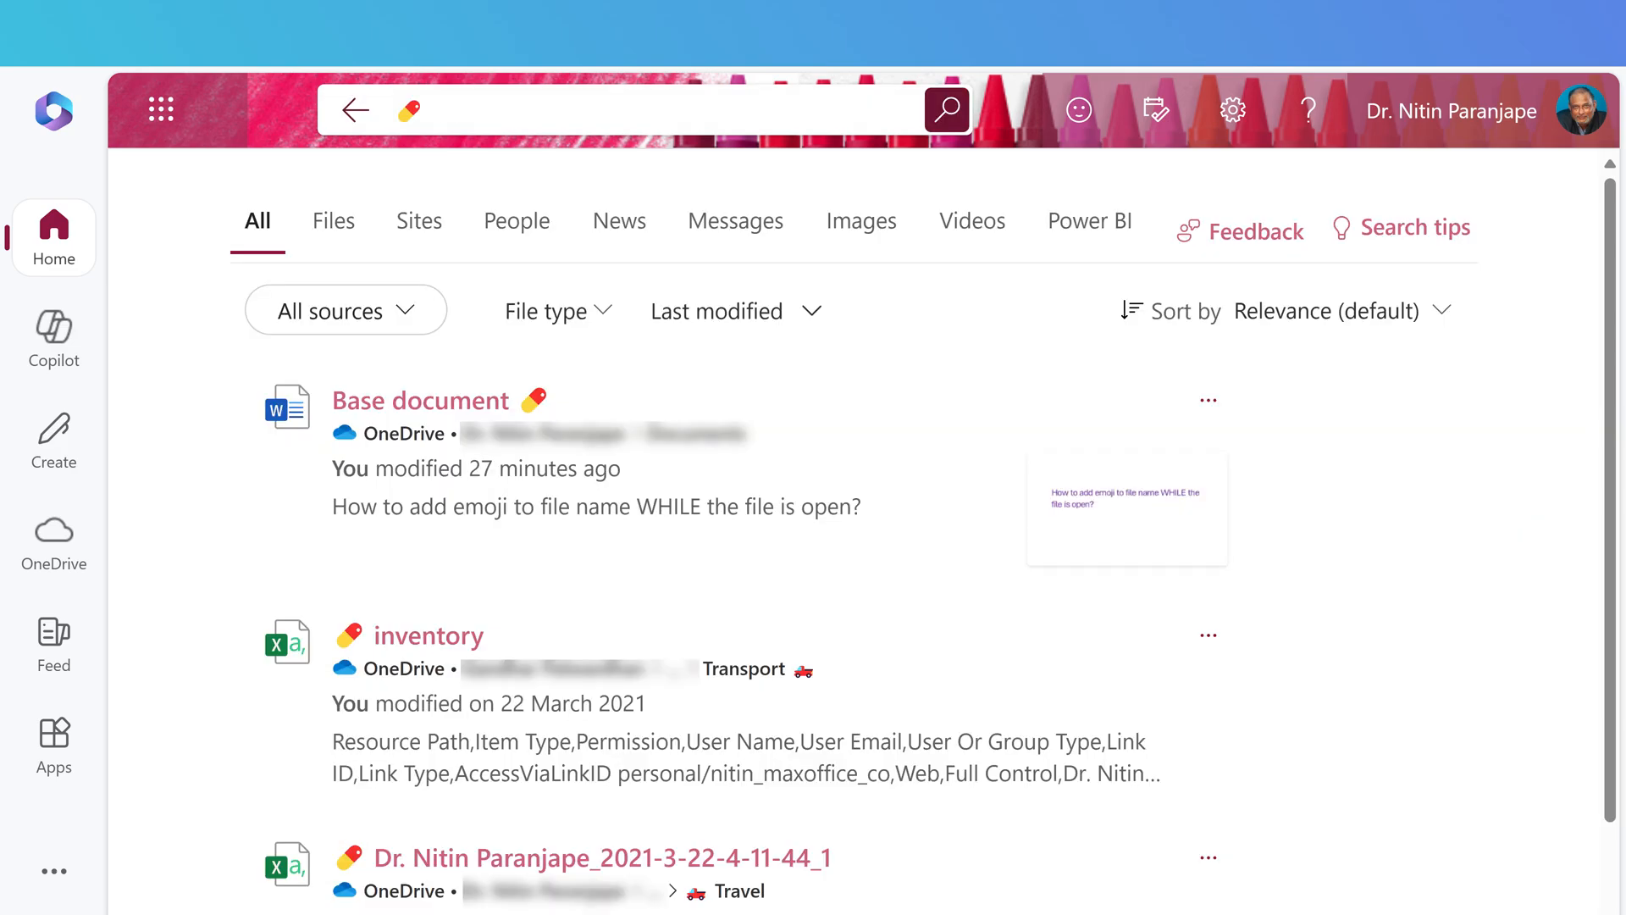